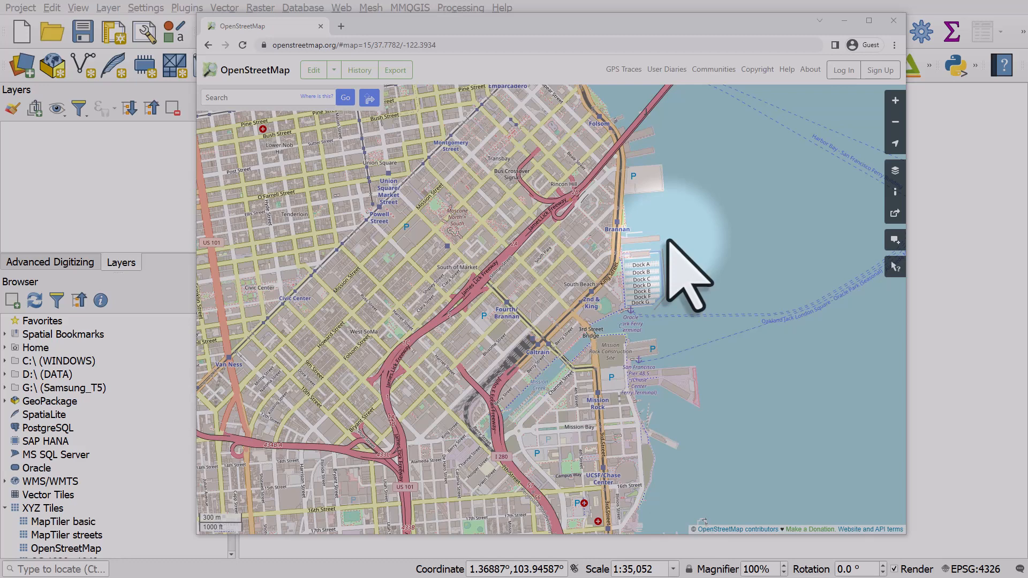
Step: Zoom the OpenStreetMap view in on Oracle Park and the 3rd Street Bridge
scroll(up, 3)
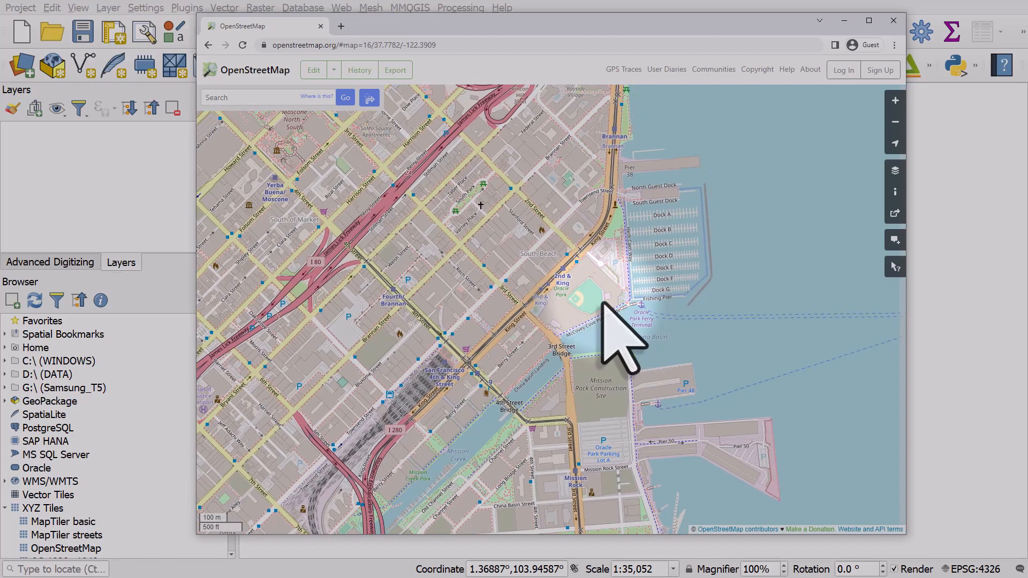
Step: Export the visible Oracle Park area from OpenStreetMap as map.osm
click(394, 71)
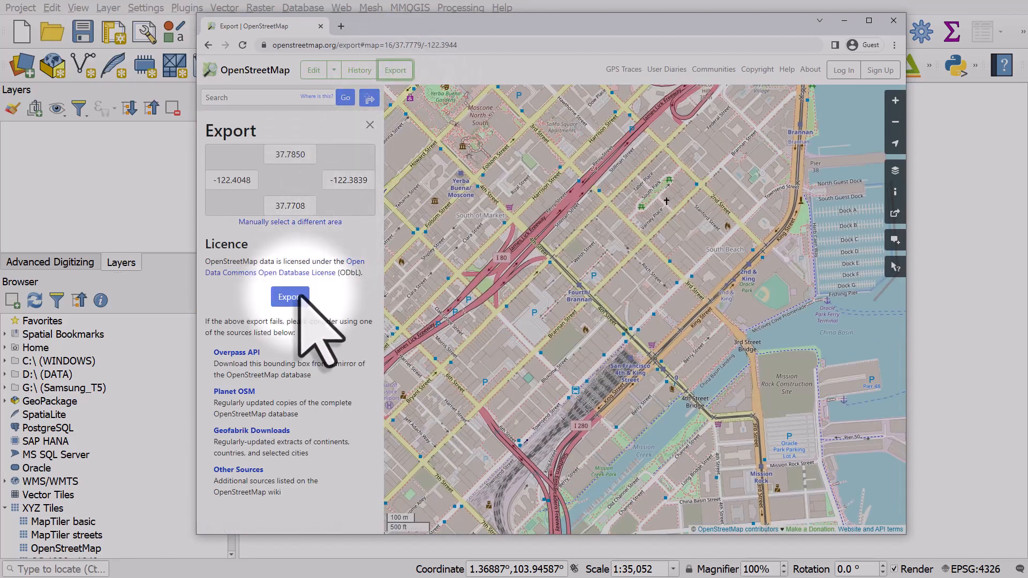
click(289, 296)
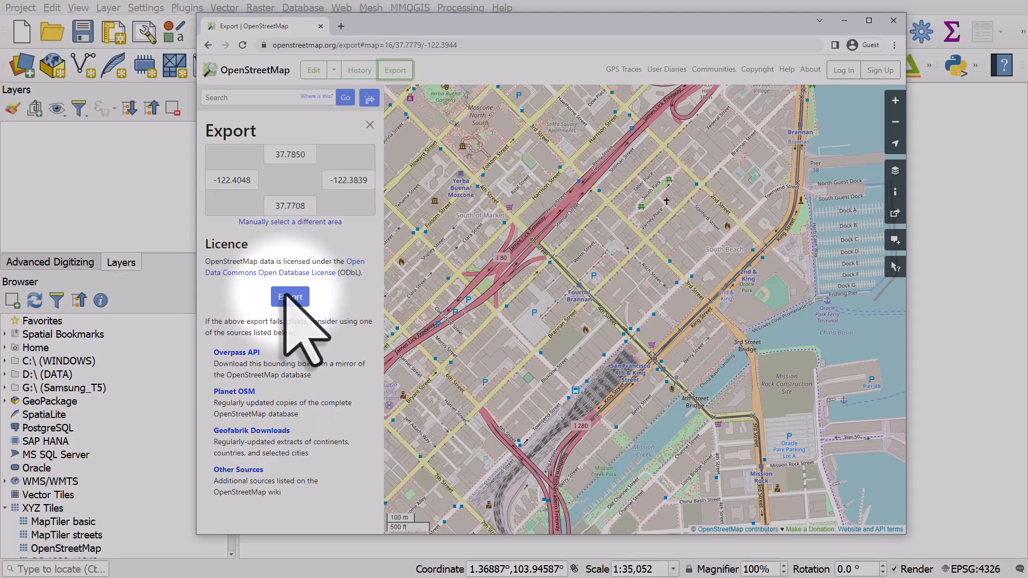
click(290, 296)
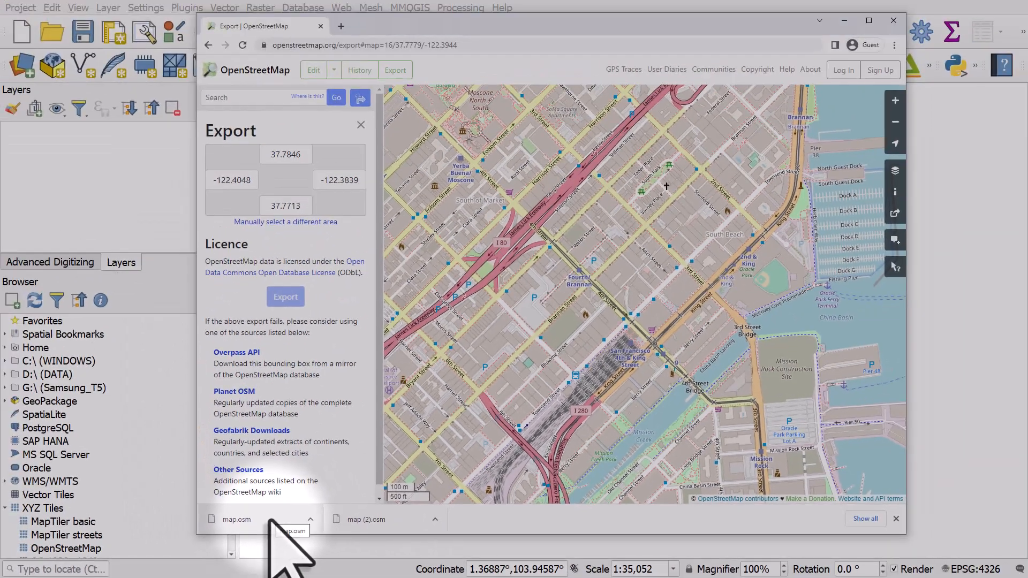
mouse_move(131, 243)
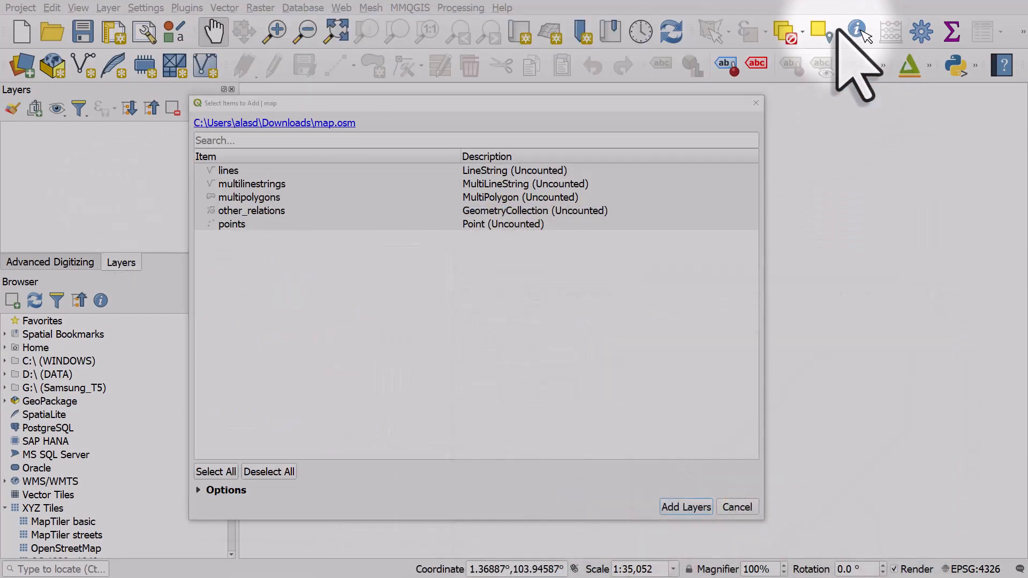
click(685, 507)
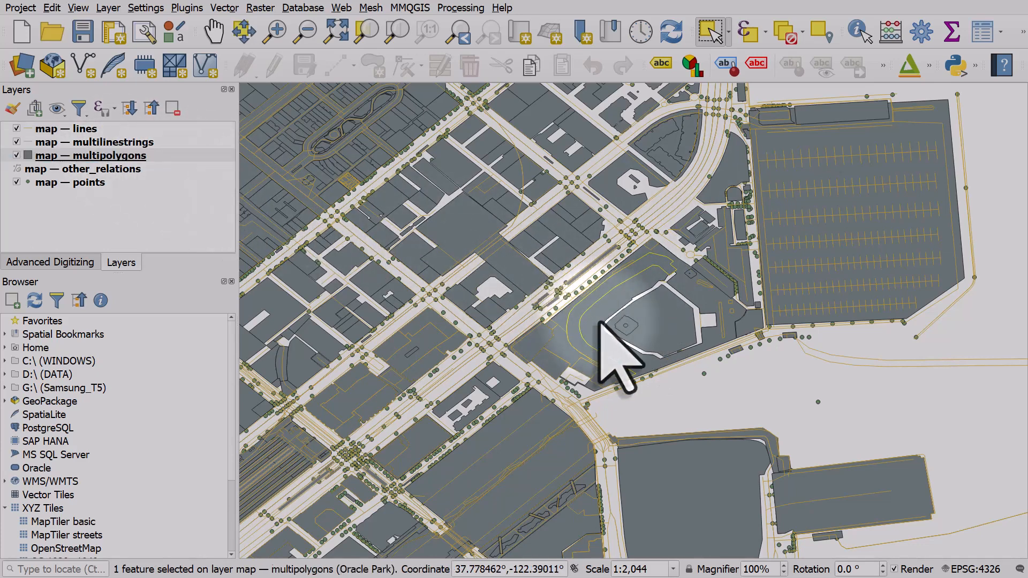
Step: Select the Oracle Park stadium polygon on the multipolygons layer
click(629, 341)
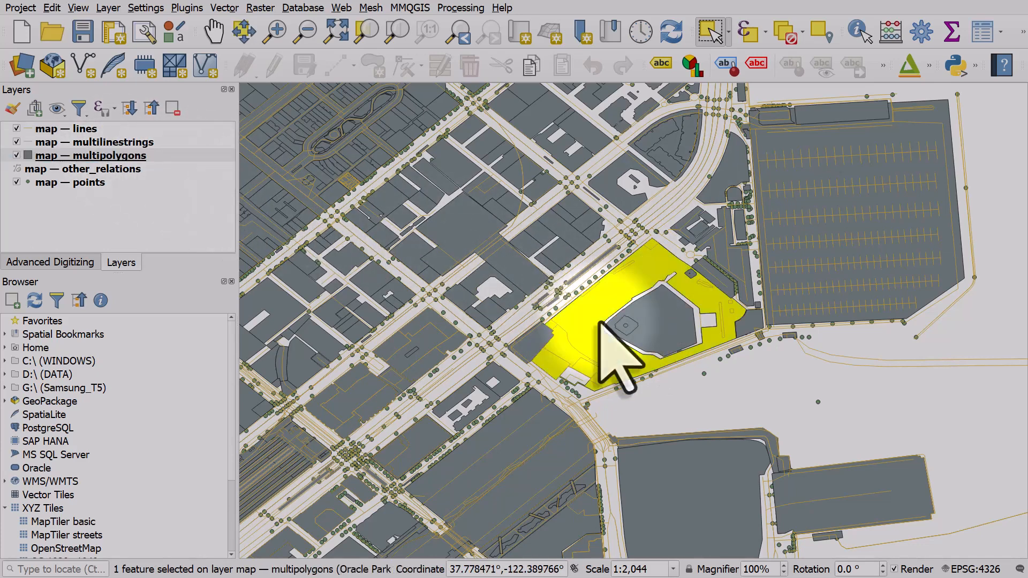